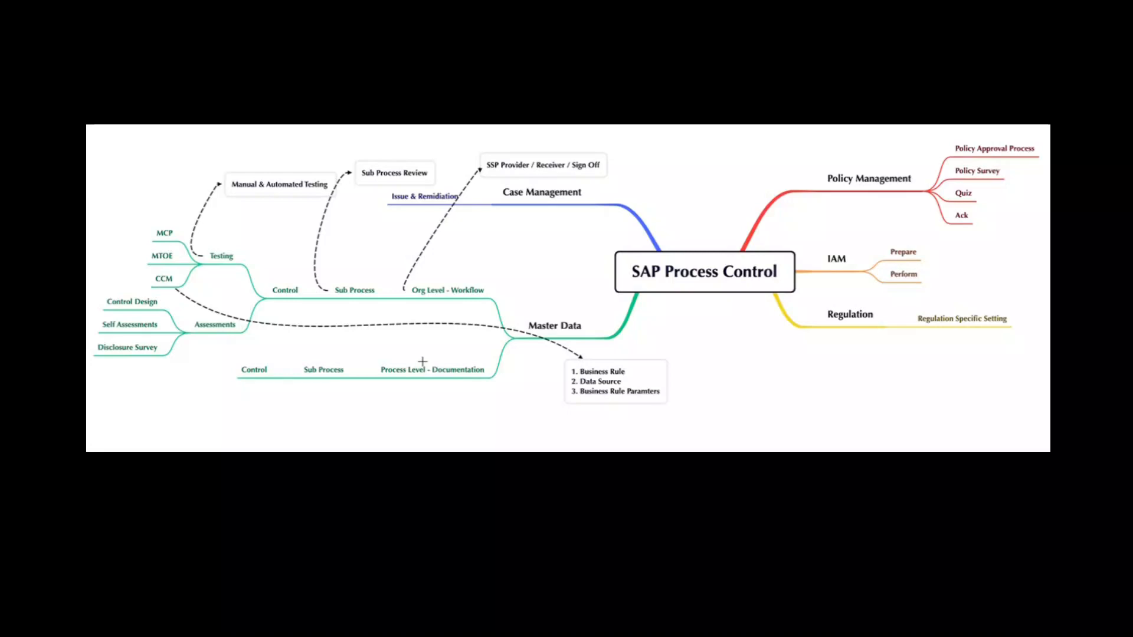
pyautogui.moveTo(405, 353)
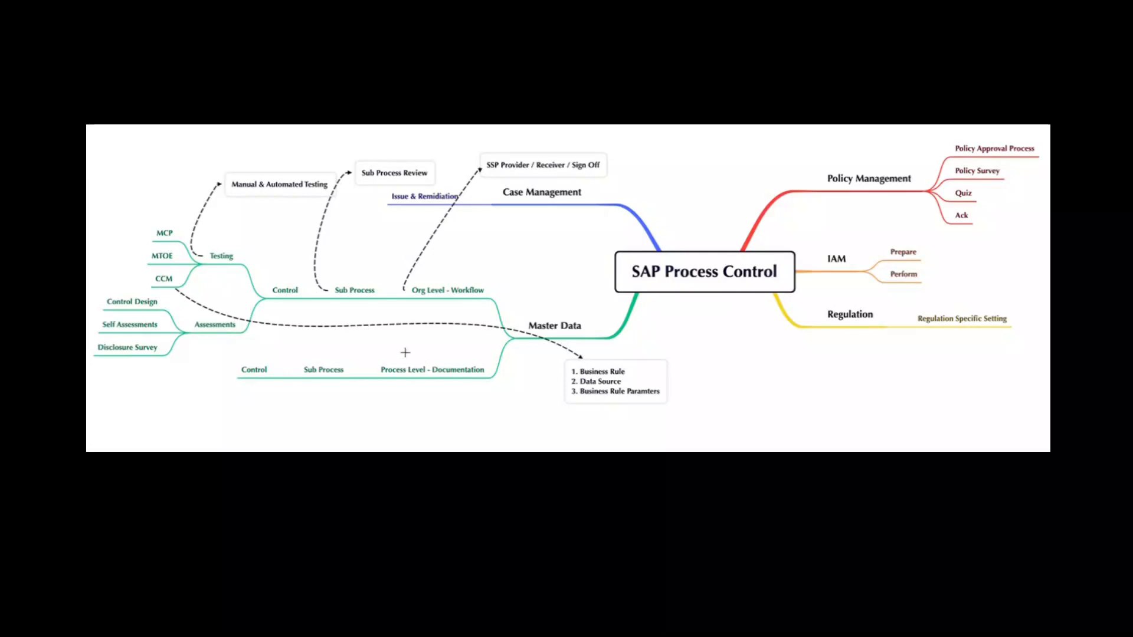
pyautogui.moveTo(240, 254)
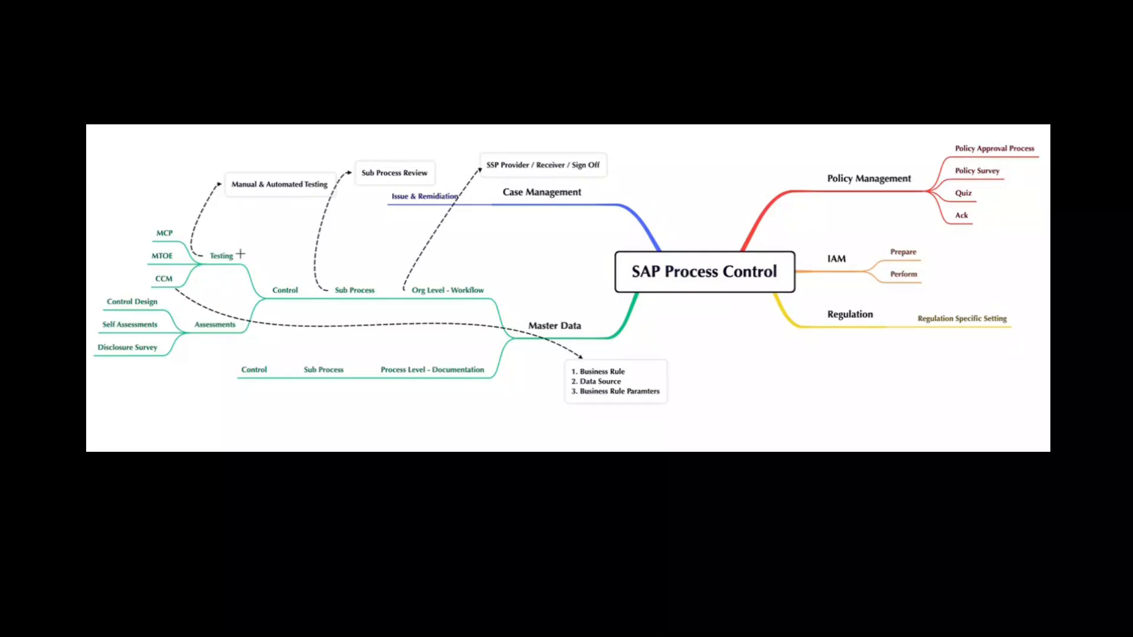
pyautogui.moveTo(380, 284)
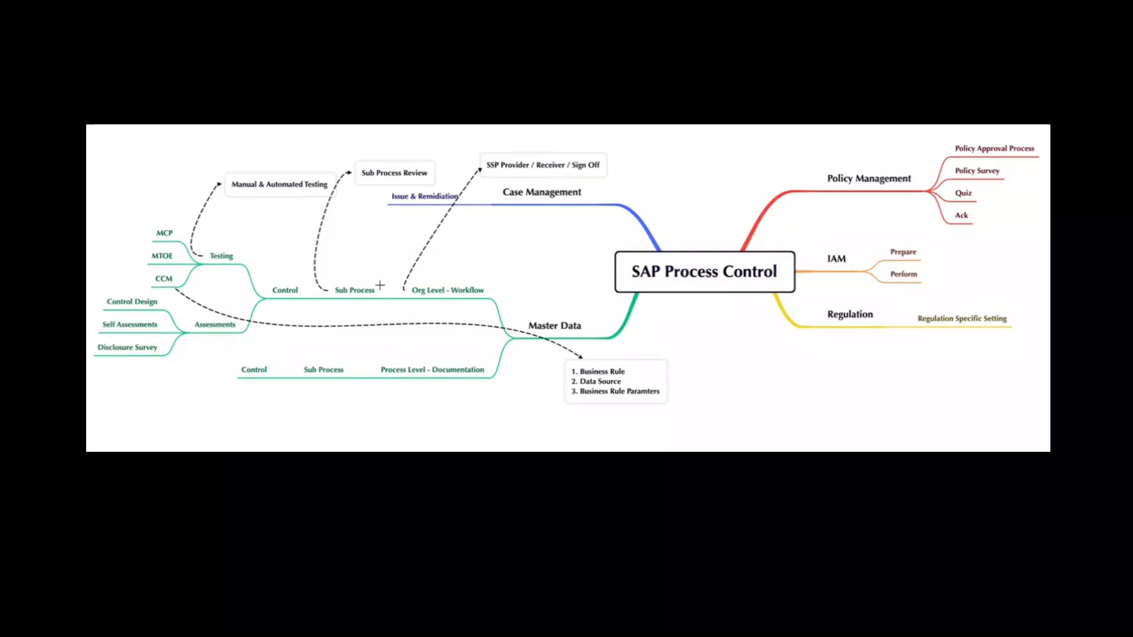
pyautogui.moveTo(419, 324)
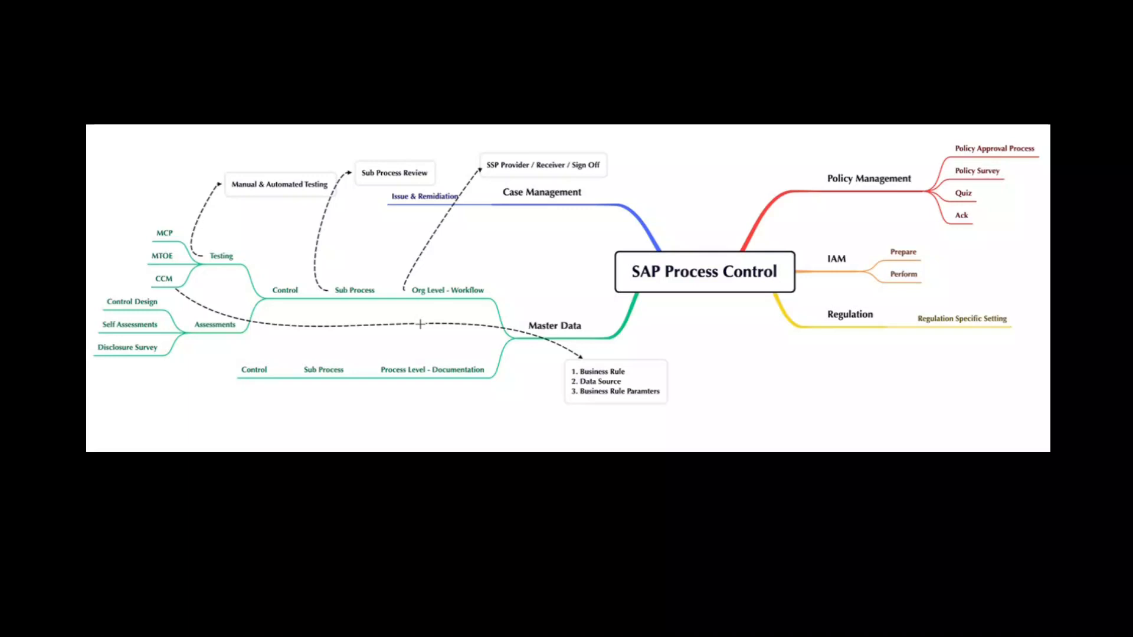
pyautogui.moveTo(359, 331)
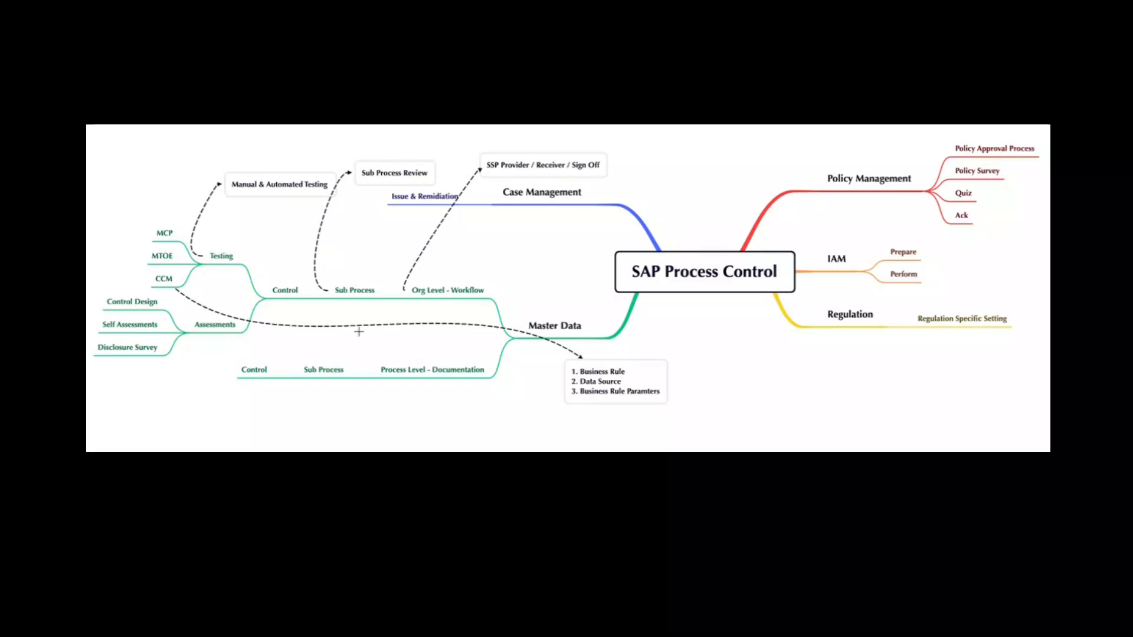